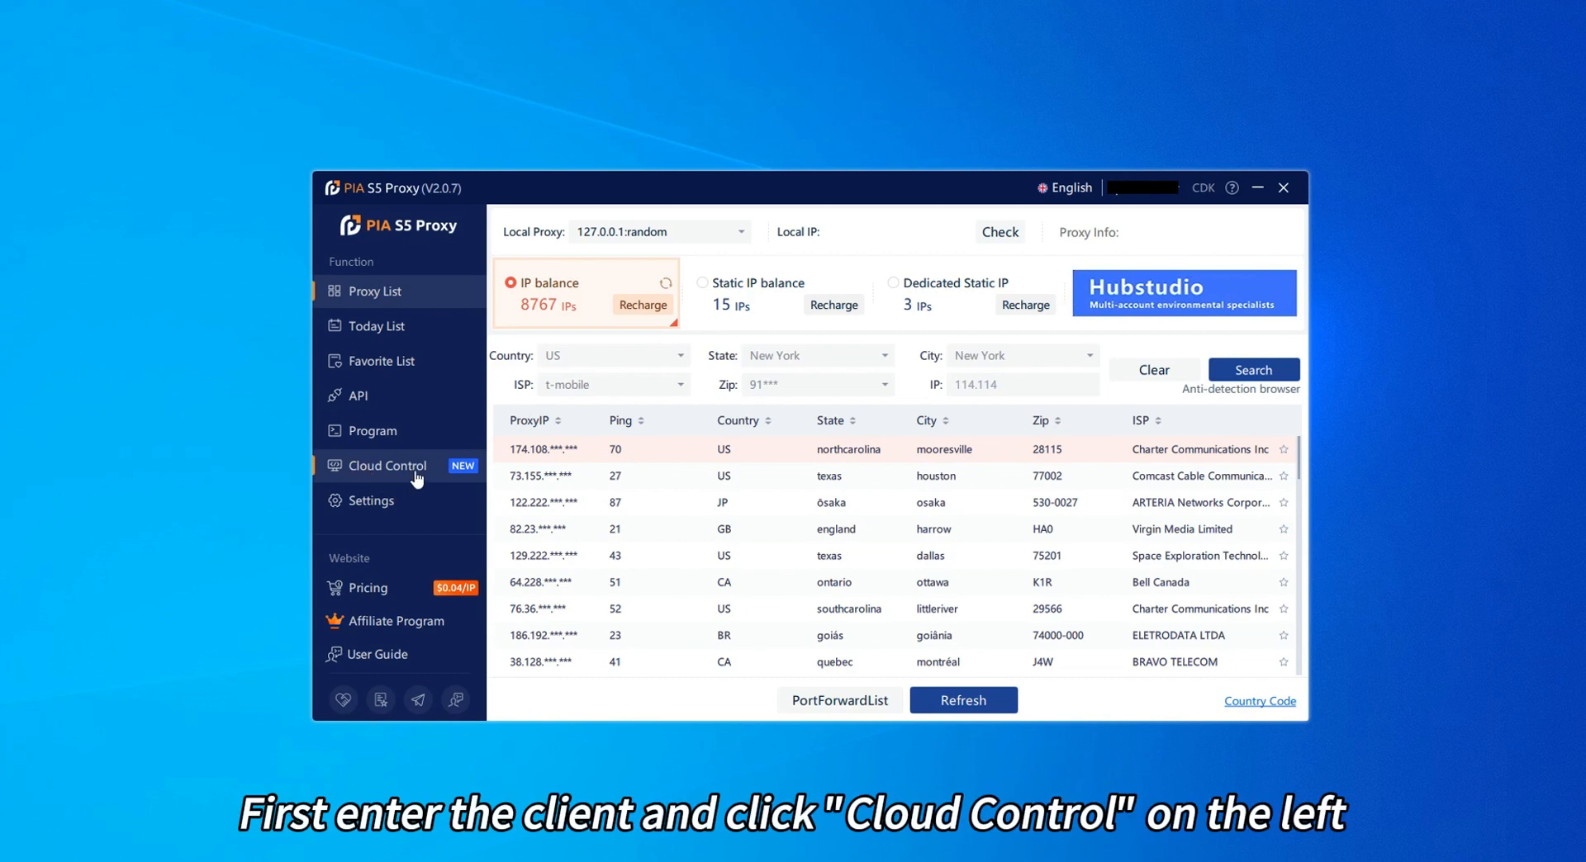
# - Switch PIA S5 Proxy to the Cloud Control device list
pyautogui.click(386, 465)
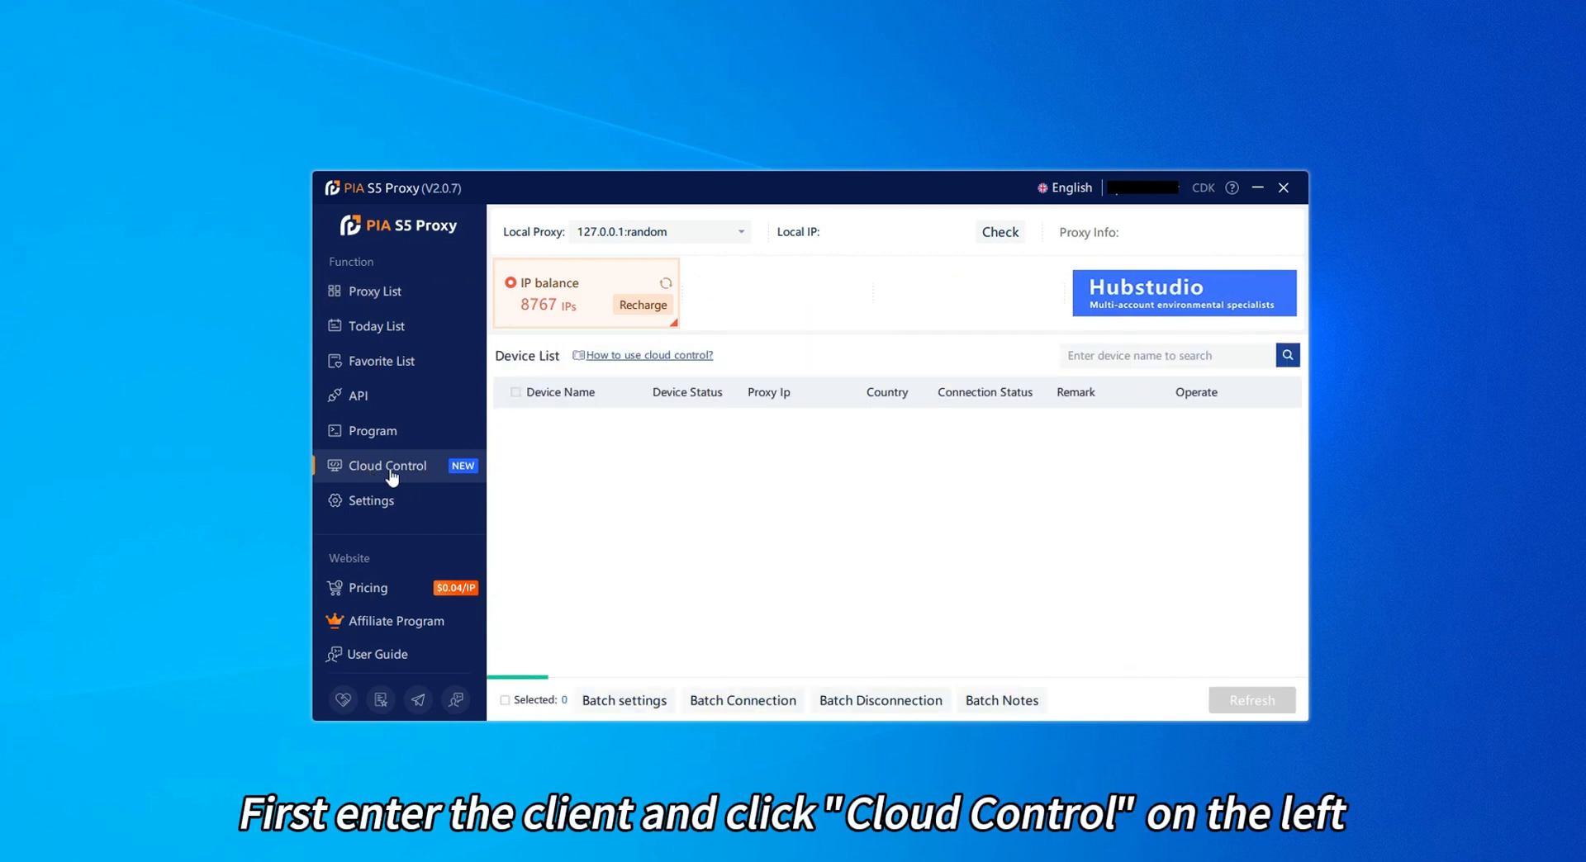
pyautogui.click(385, 466)
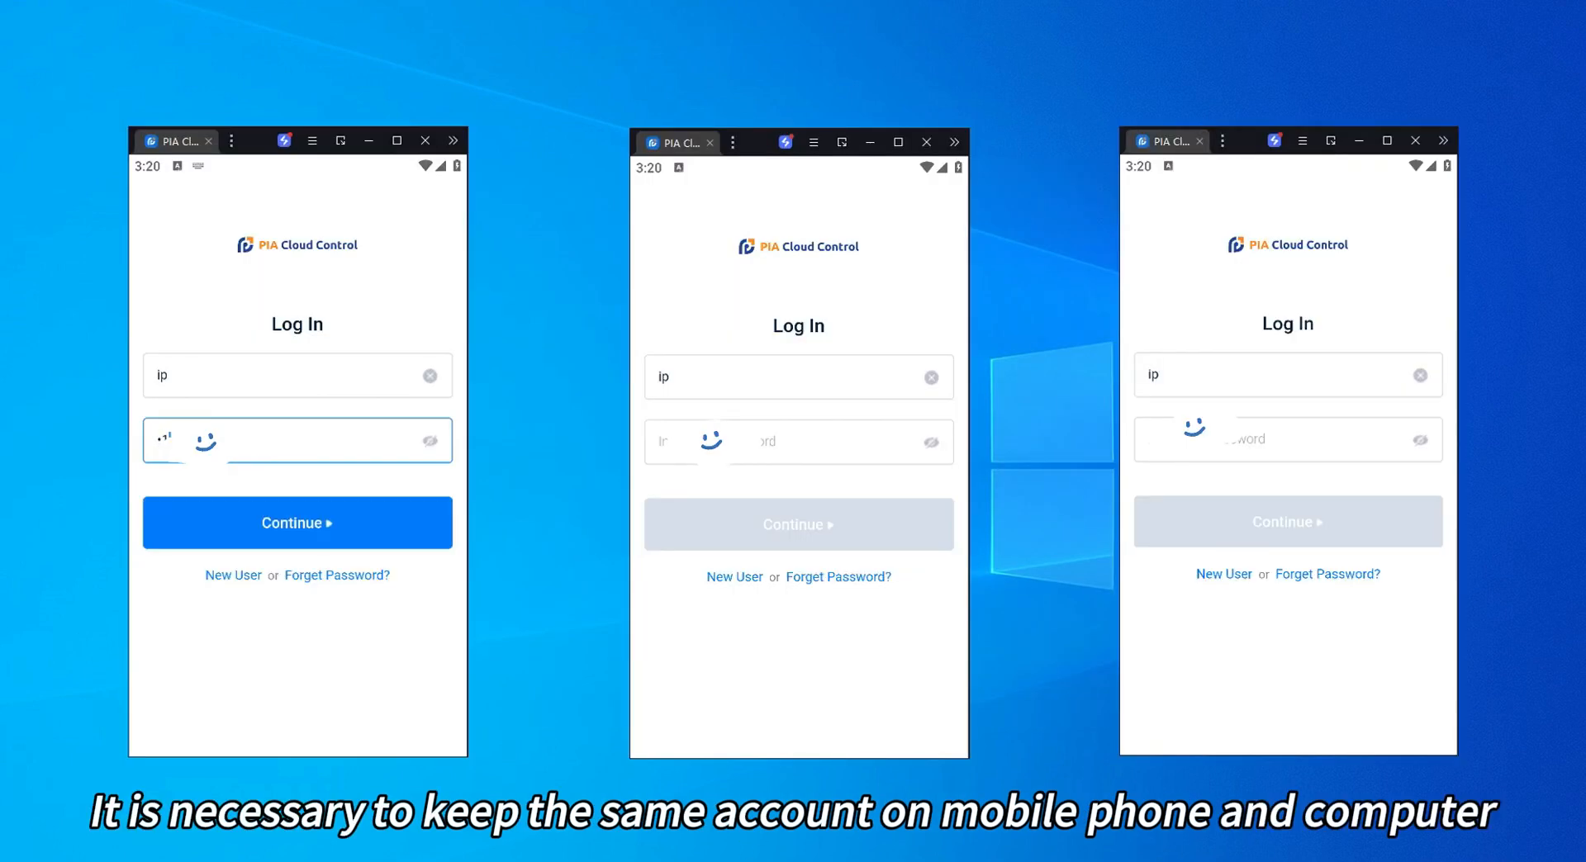
# - Log all three phones into PIA Cloud Control with the shared account
pyautogui.click(296, 522)
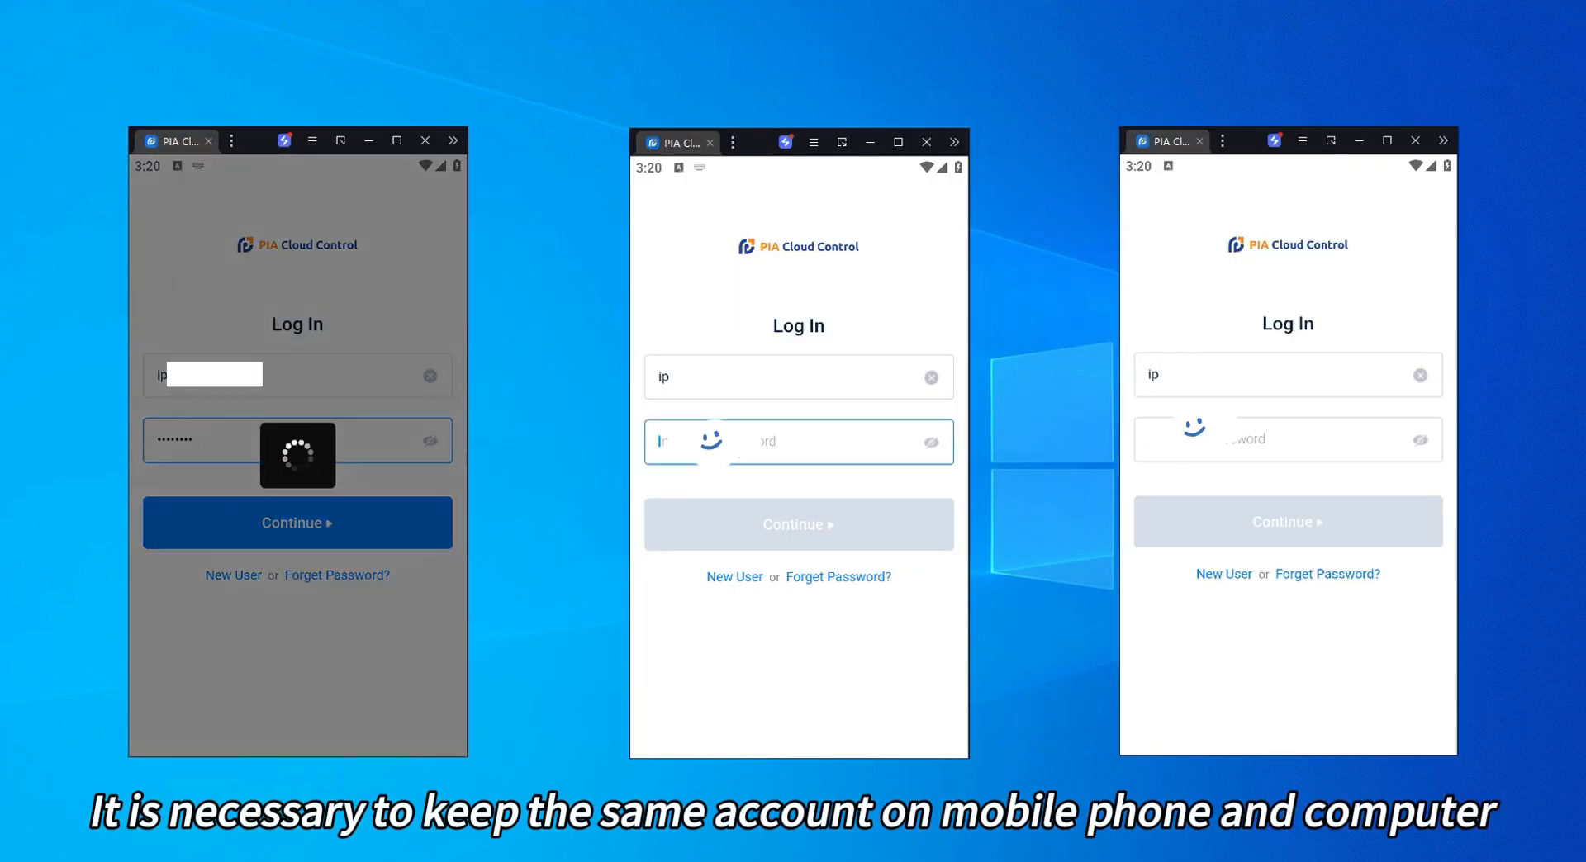
pyautogui.click(298, 523)
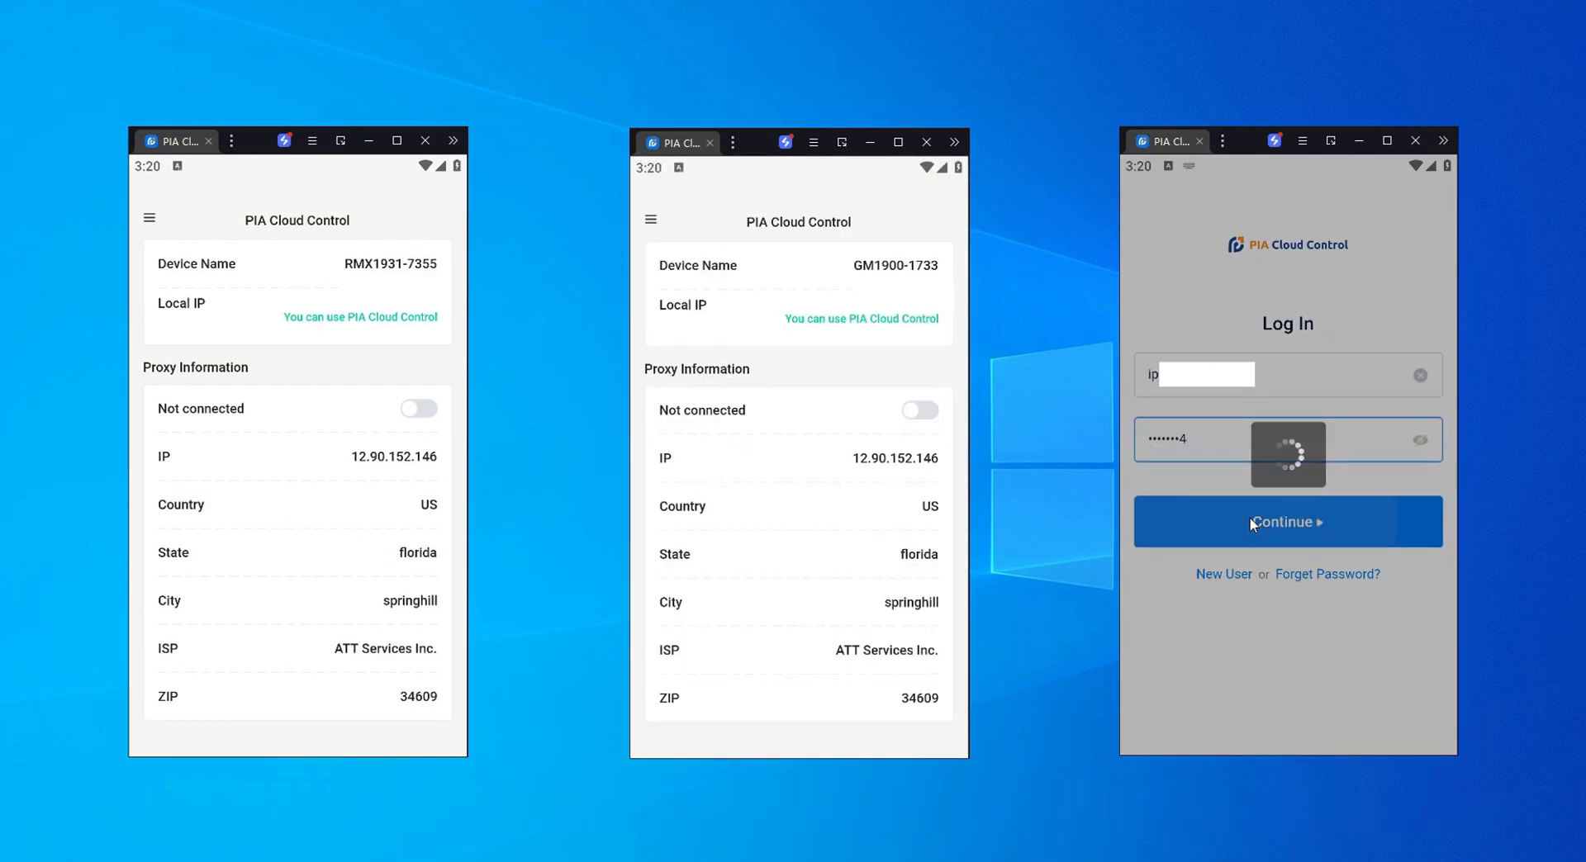
pyautogui.click(1286, 522)
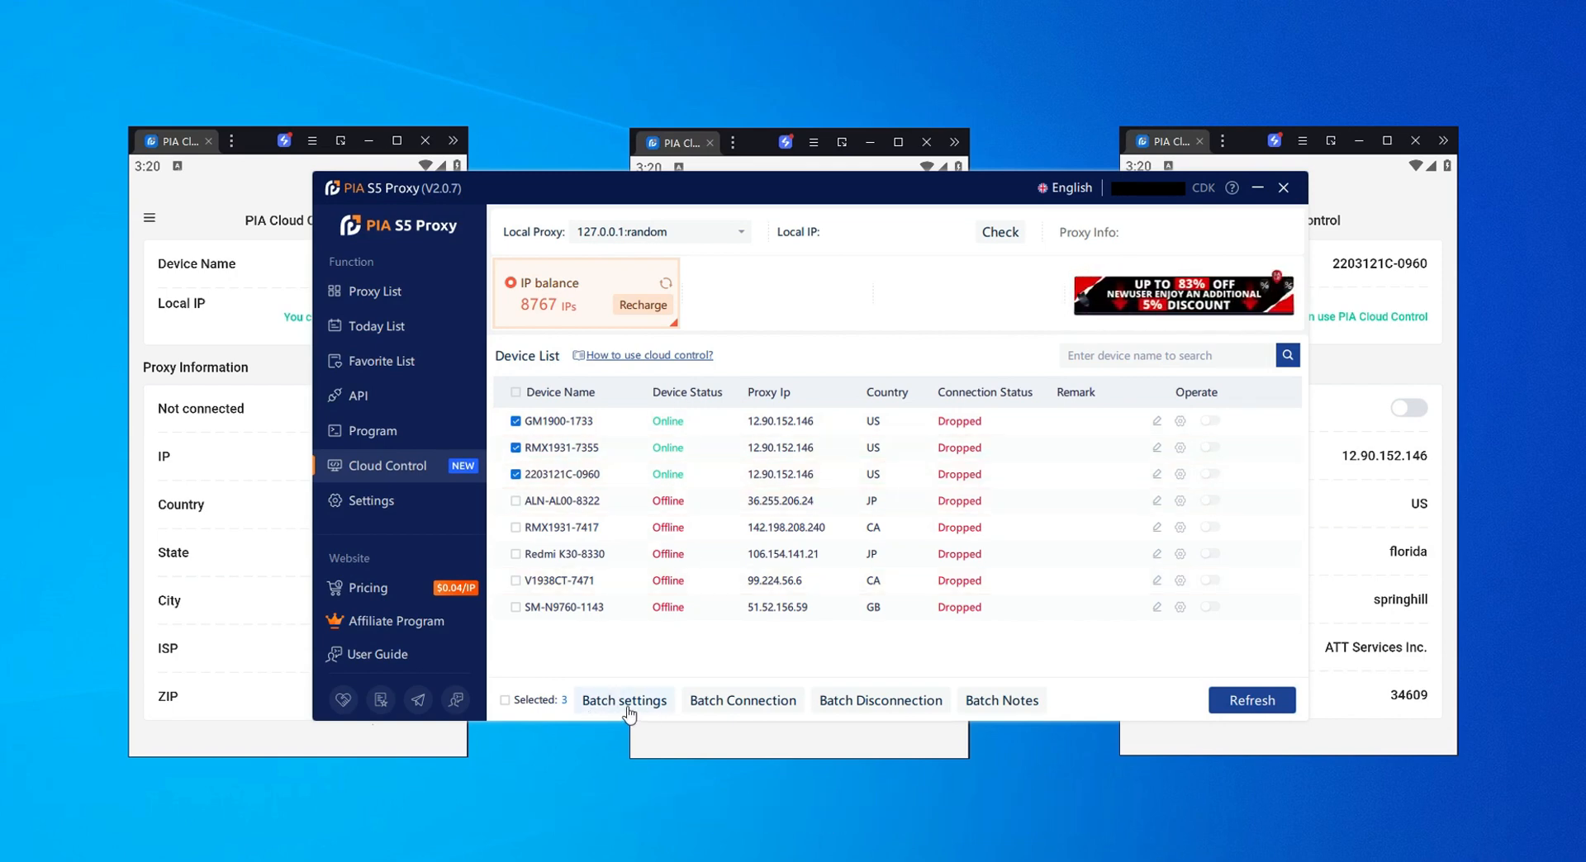
# - Batch-set the selected phones to the 172.58 New York T-Mobile proxy IP and save
pyautogui.click(623, 700)
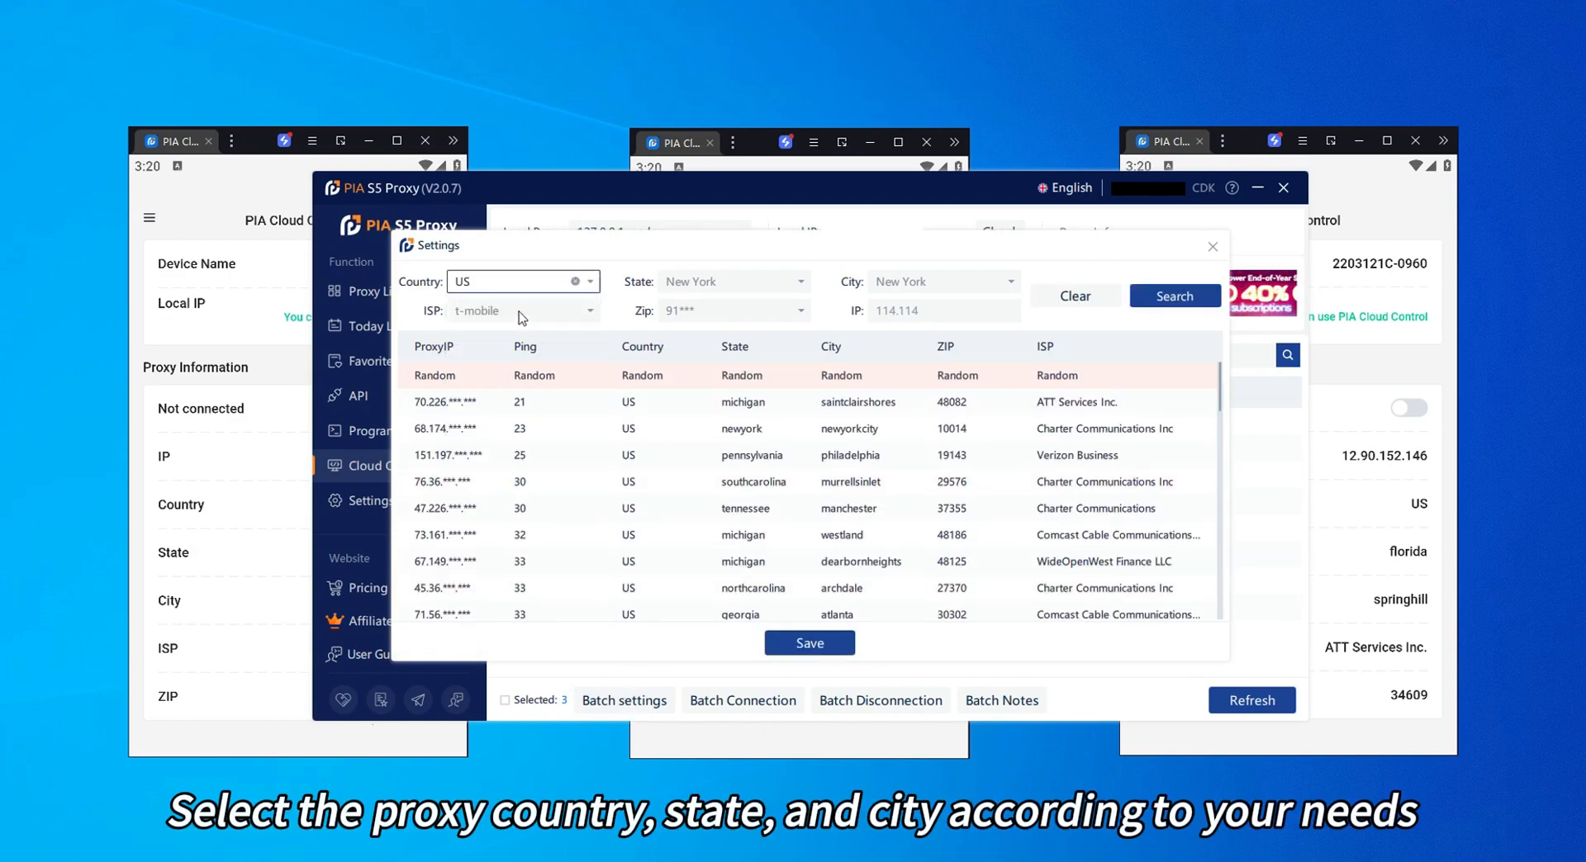
pyautogui.click(941, 281)
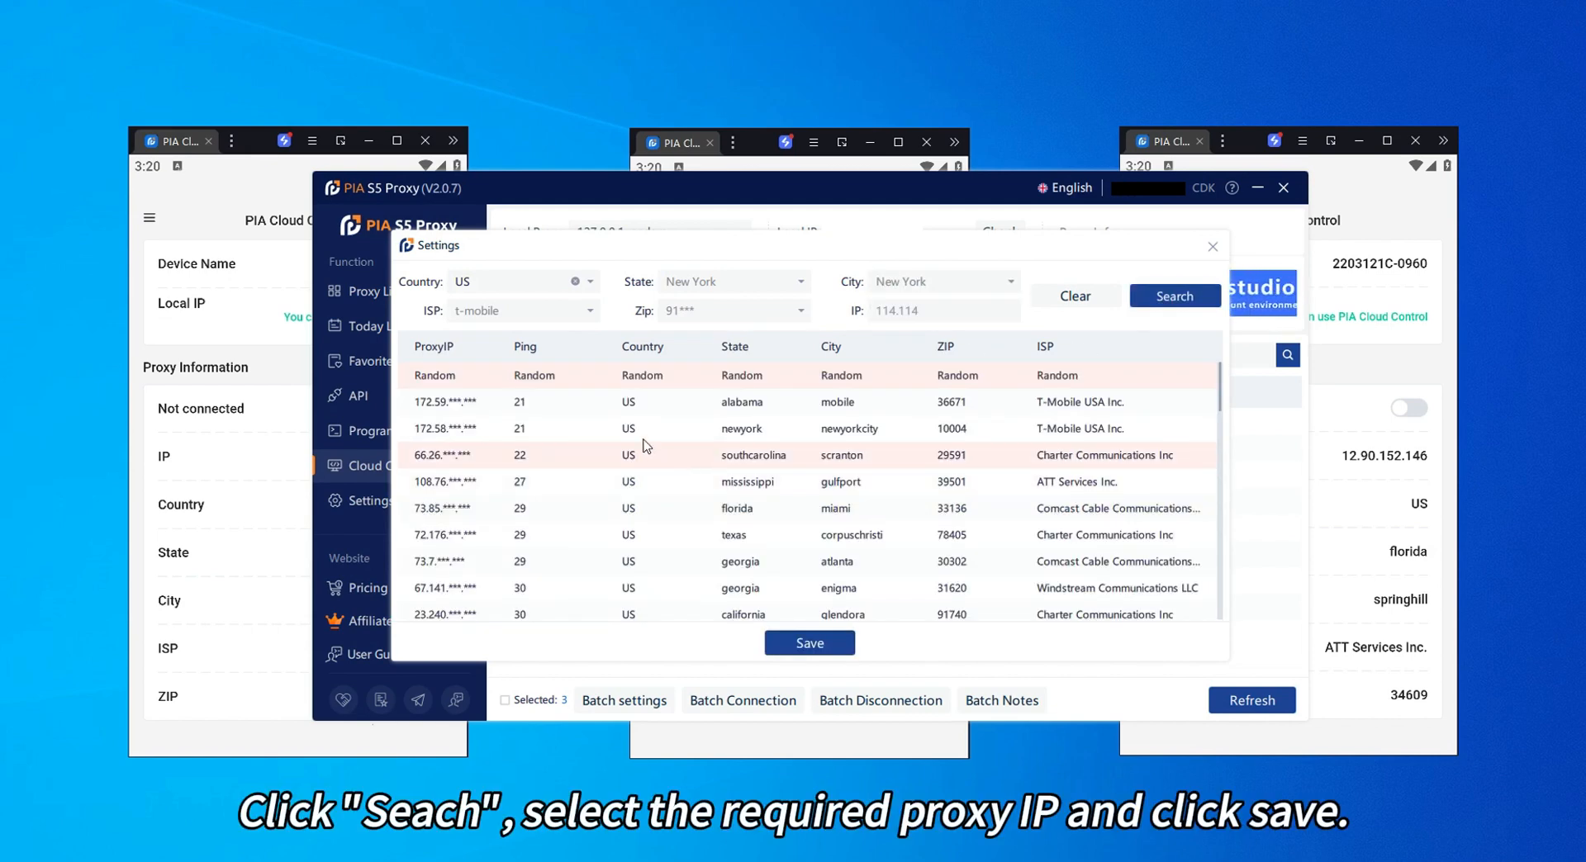
pyautogui.click(440, 429)
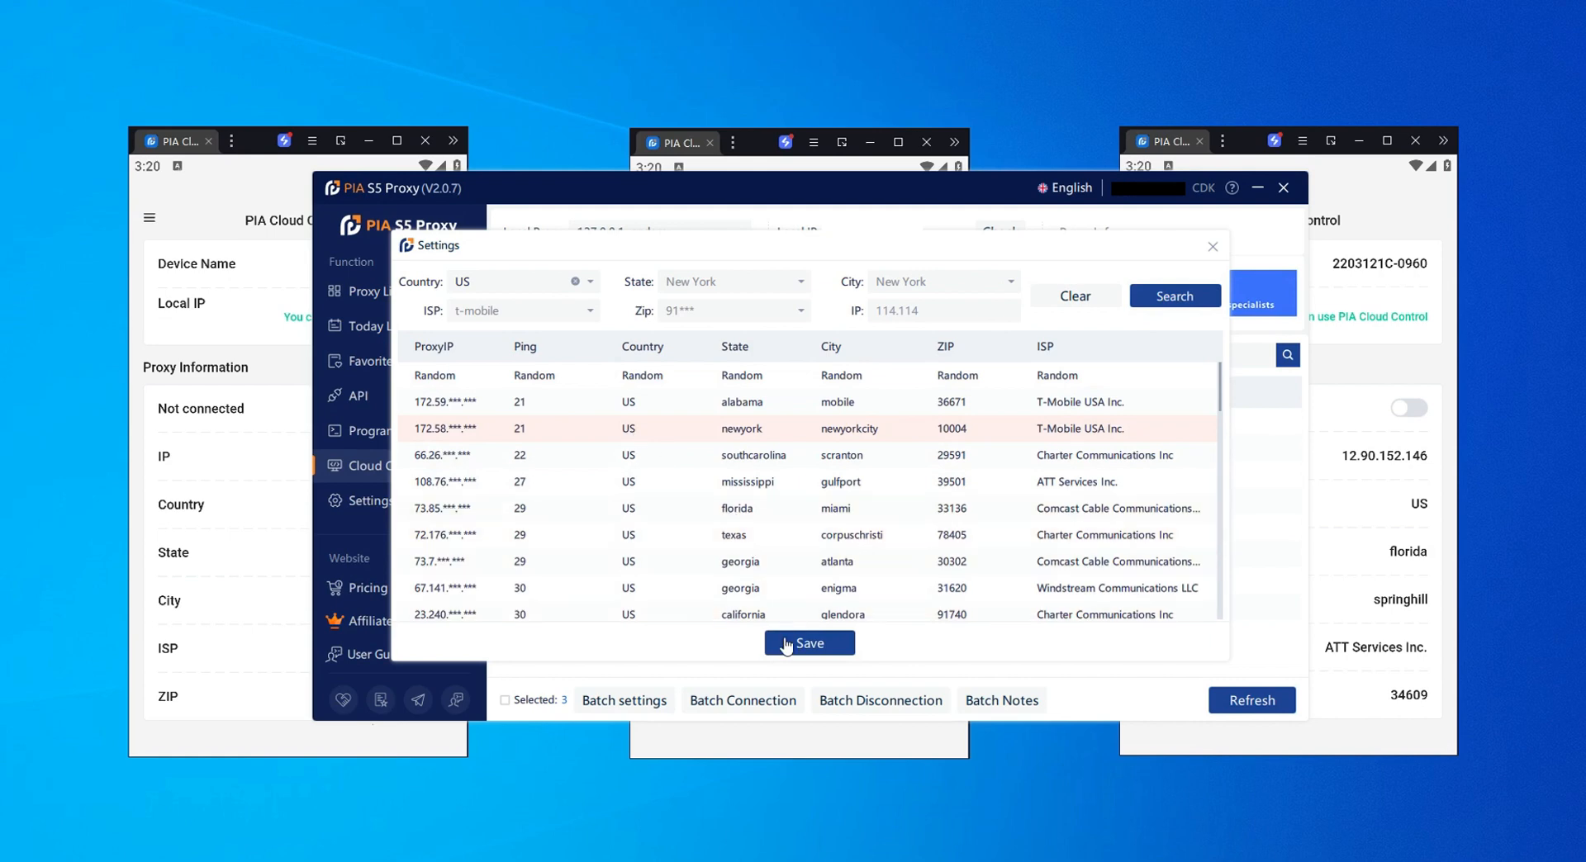
pyautogui.click(807, 643)
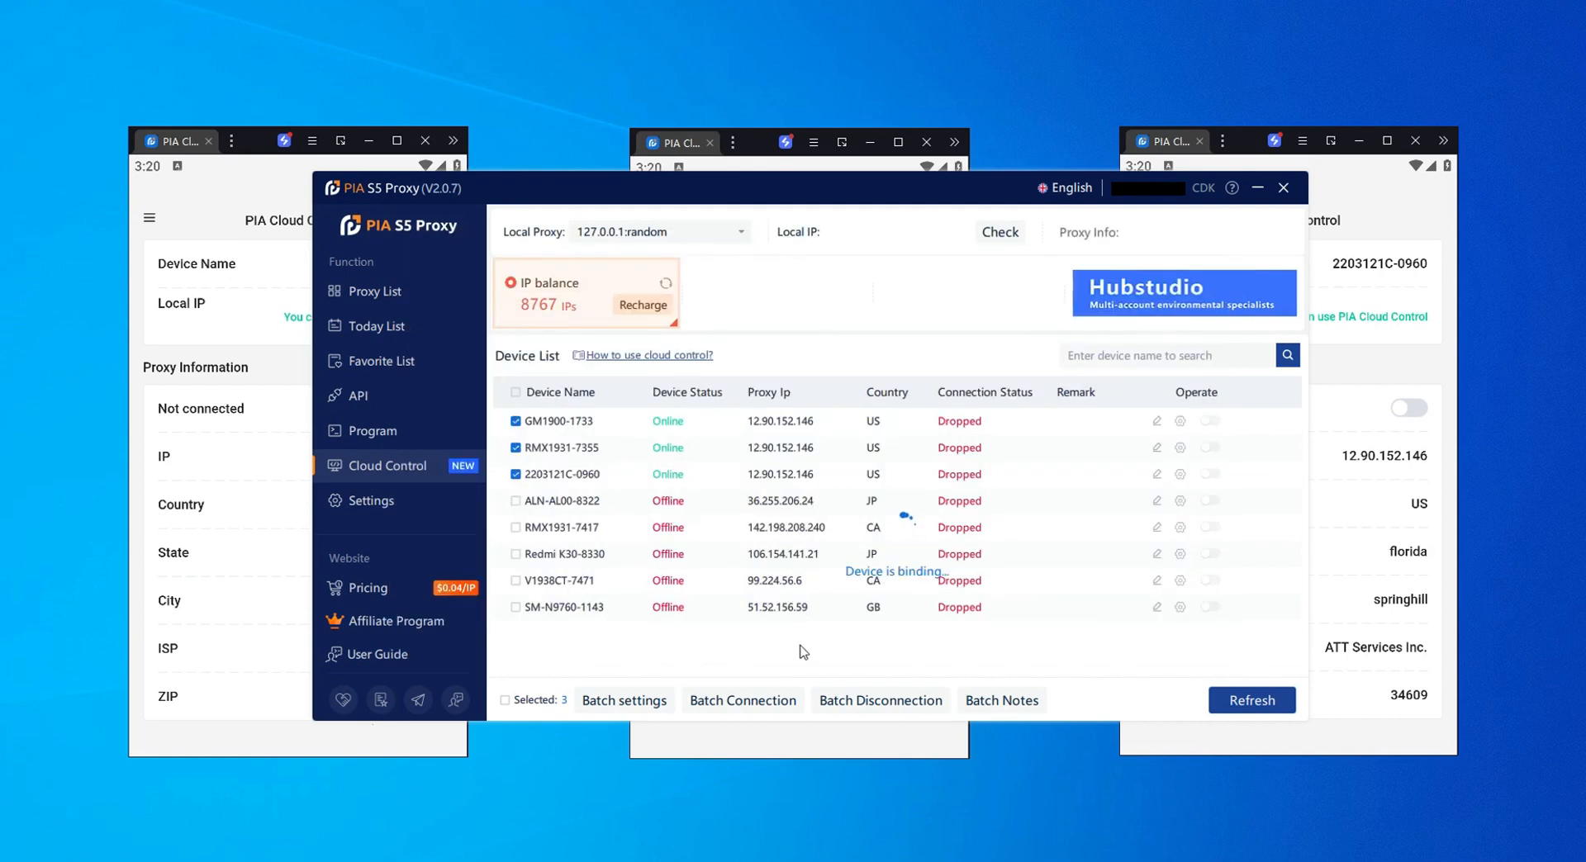
# - Batch-connect the three phones to proxy IP 172.58.228.109
pyautogui.click(741, 699)
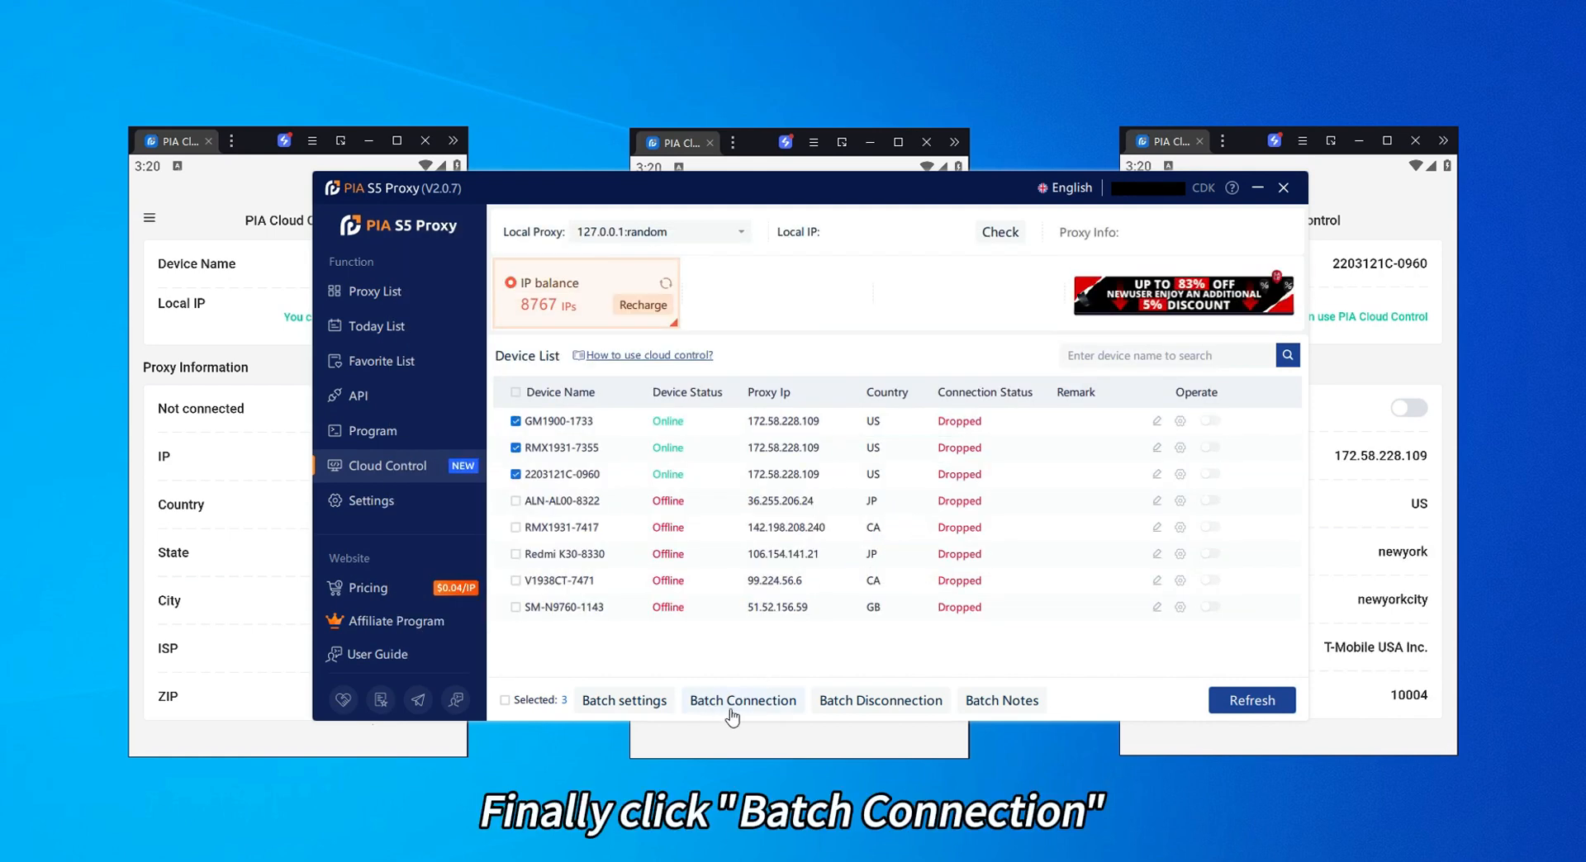
pyautogui.click(743, 699)
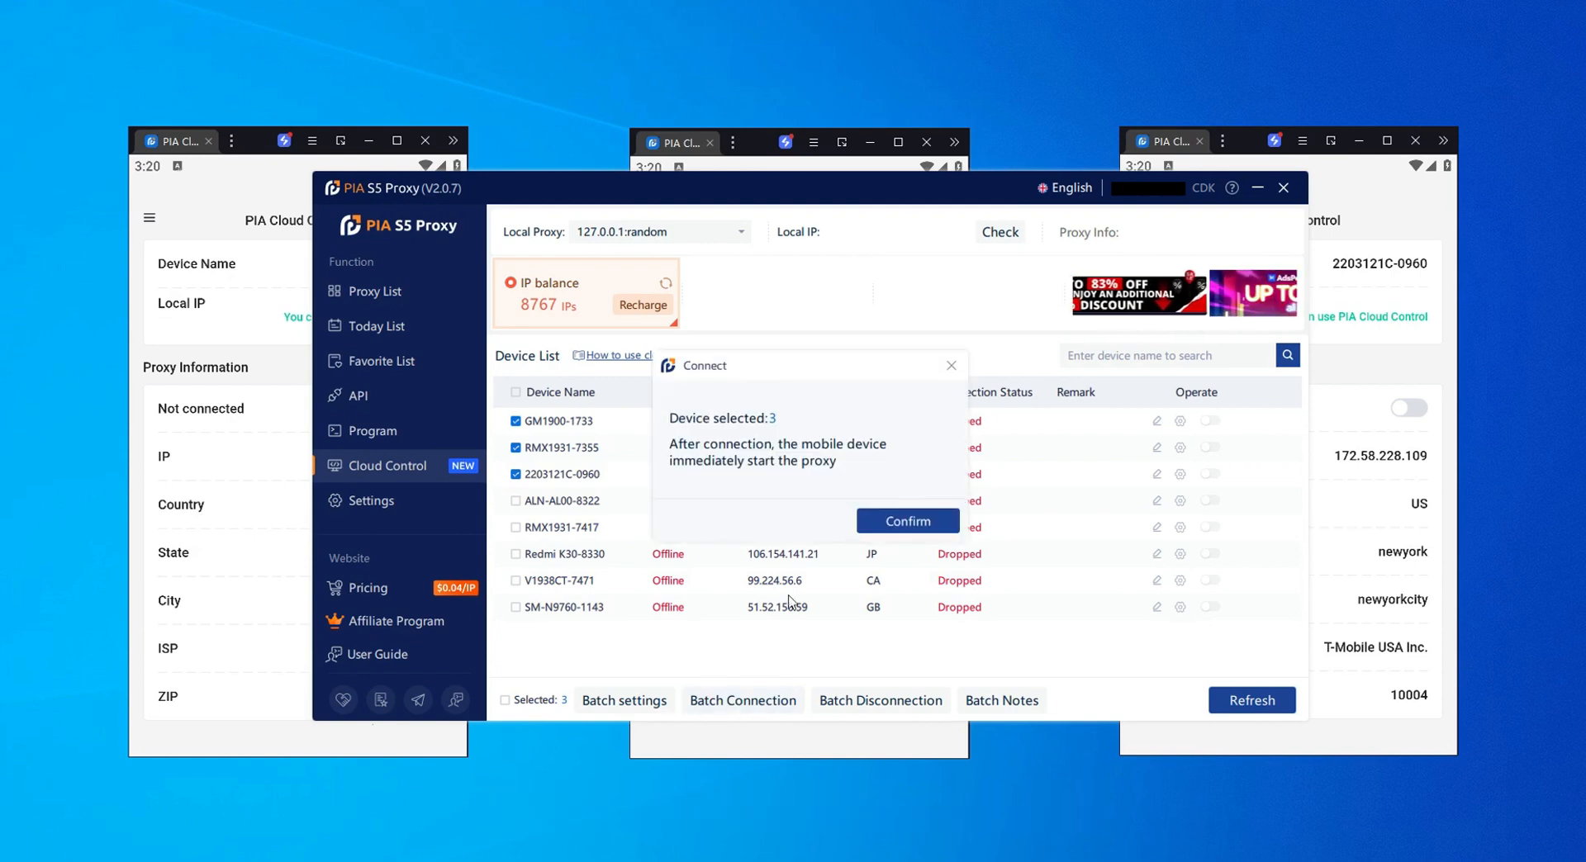
pyautogui.click(906, 520)
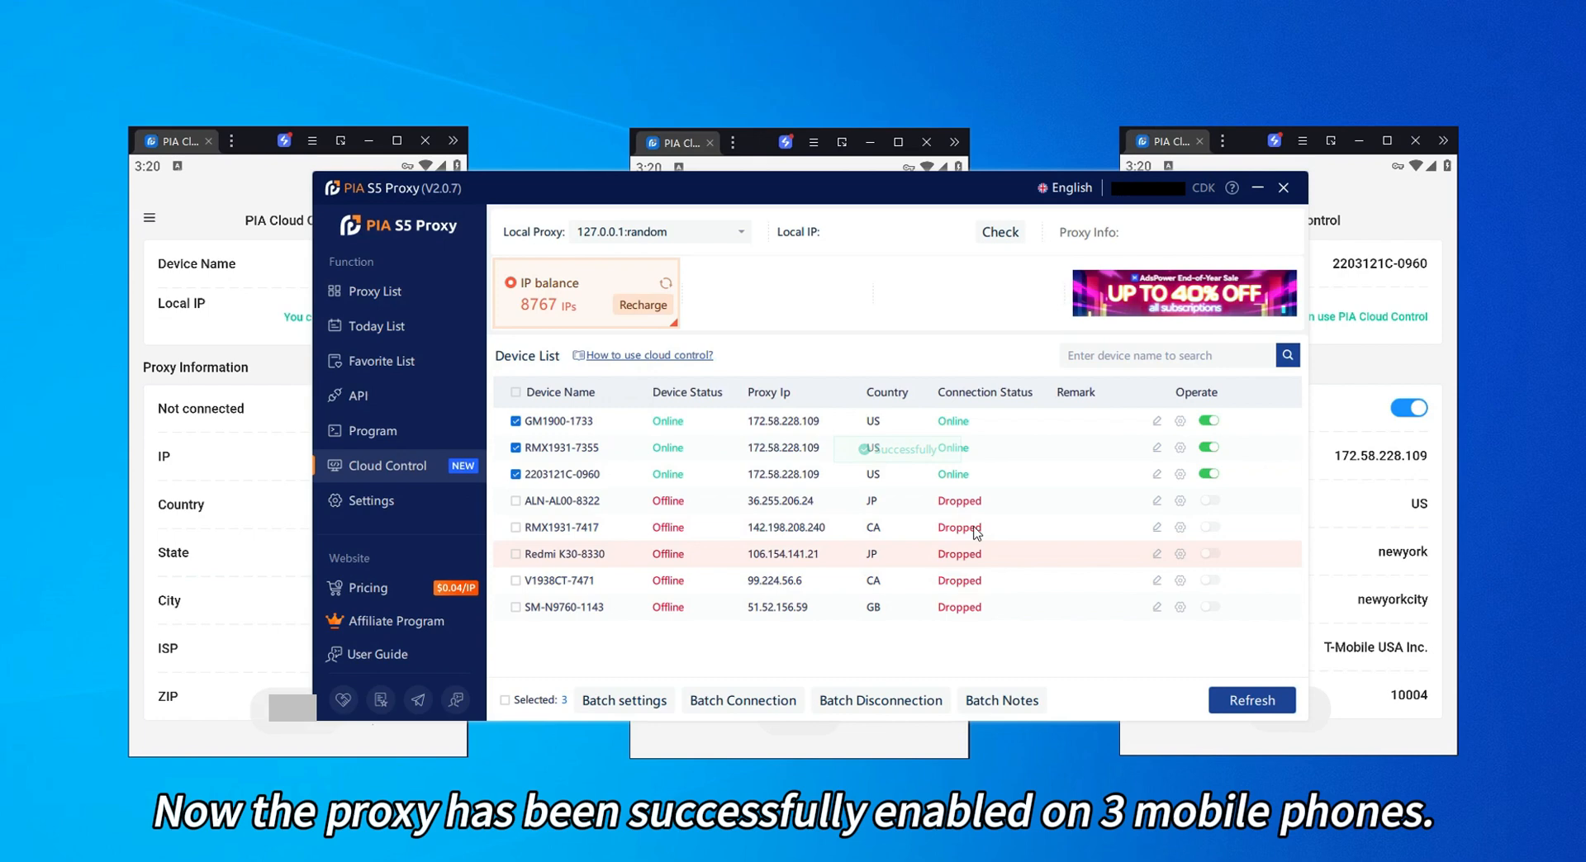
pyautogui.click(1283, 188)
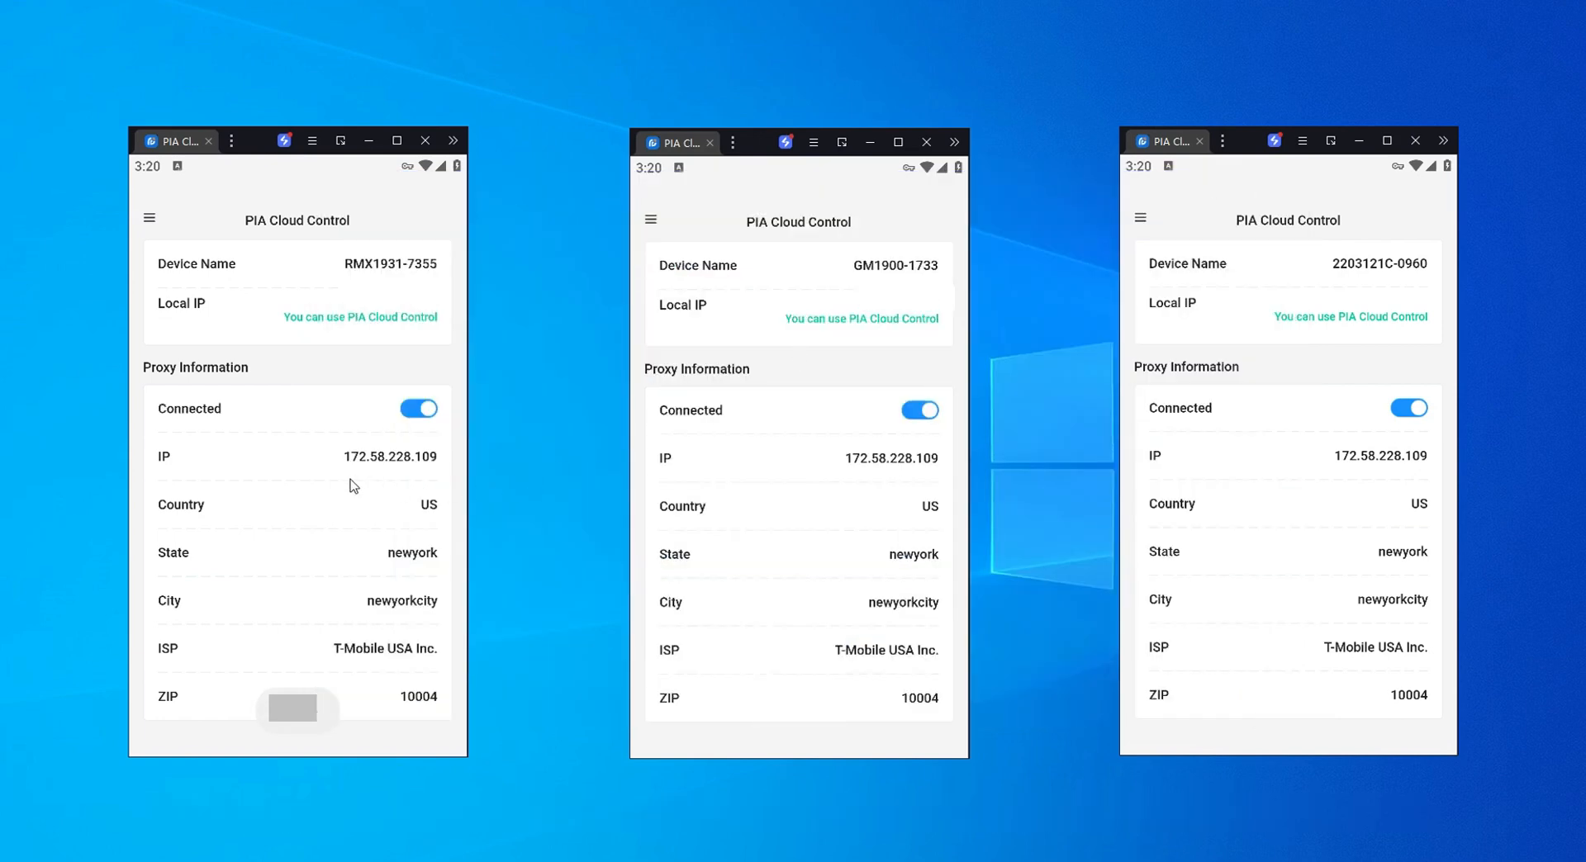
pyautogui.moveTo(461, 472)
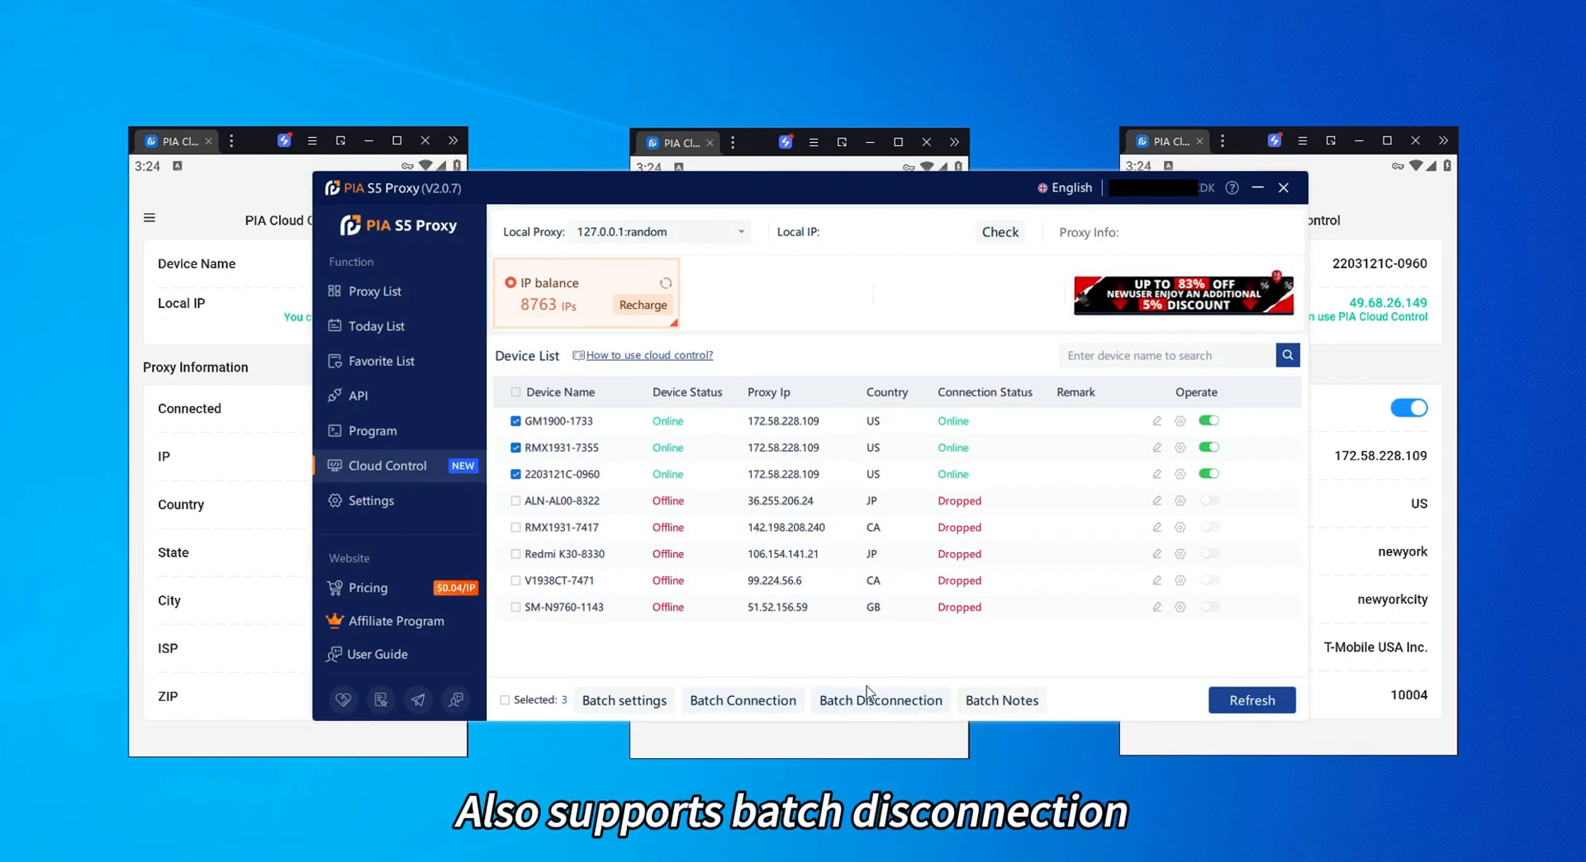
# - Batch-disconnect the three selected phones so their status reads Dropped
pyautogui.click(879, 699)
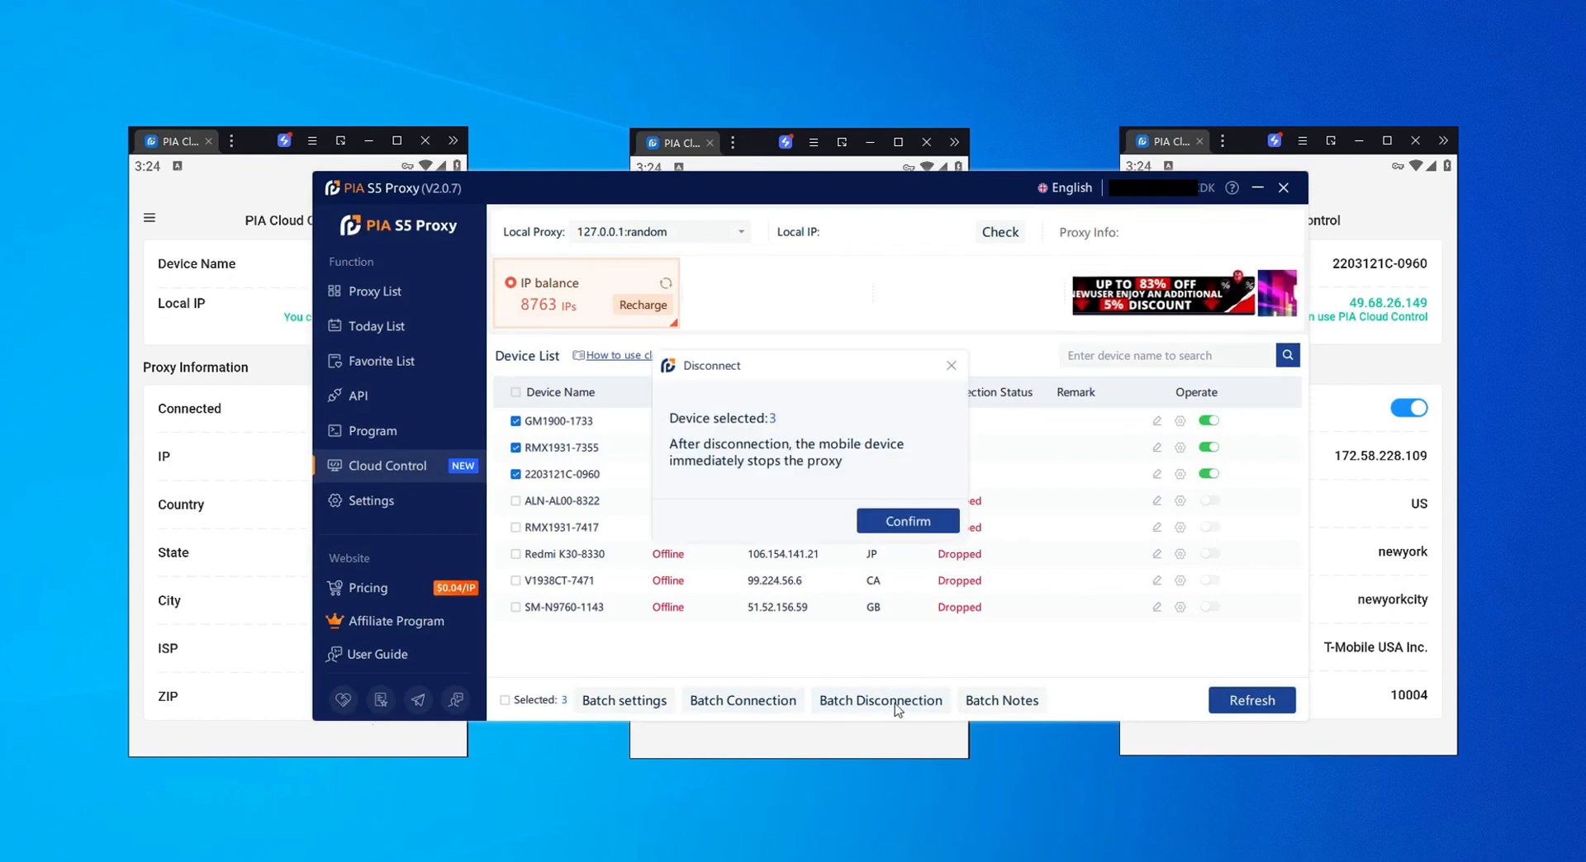
pyautogui.click(906, 520)
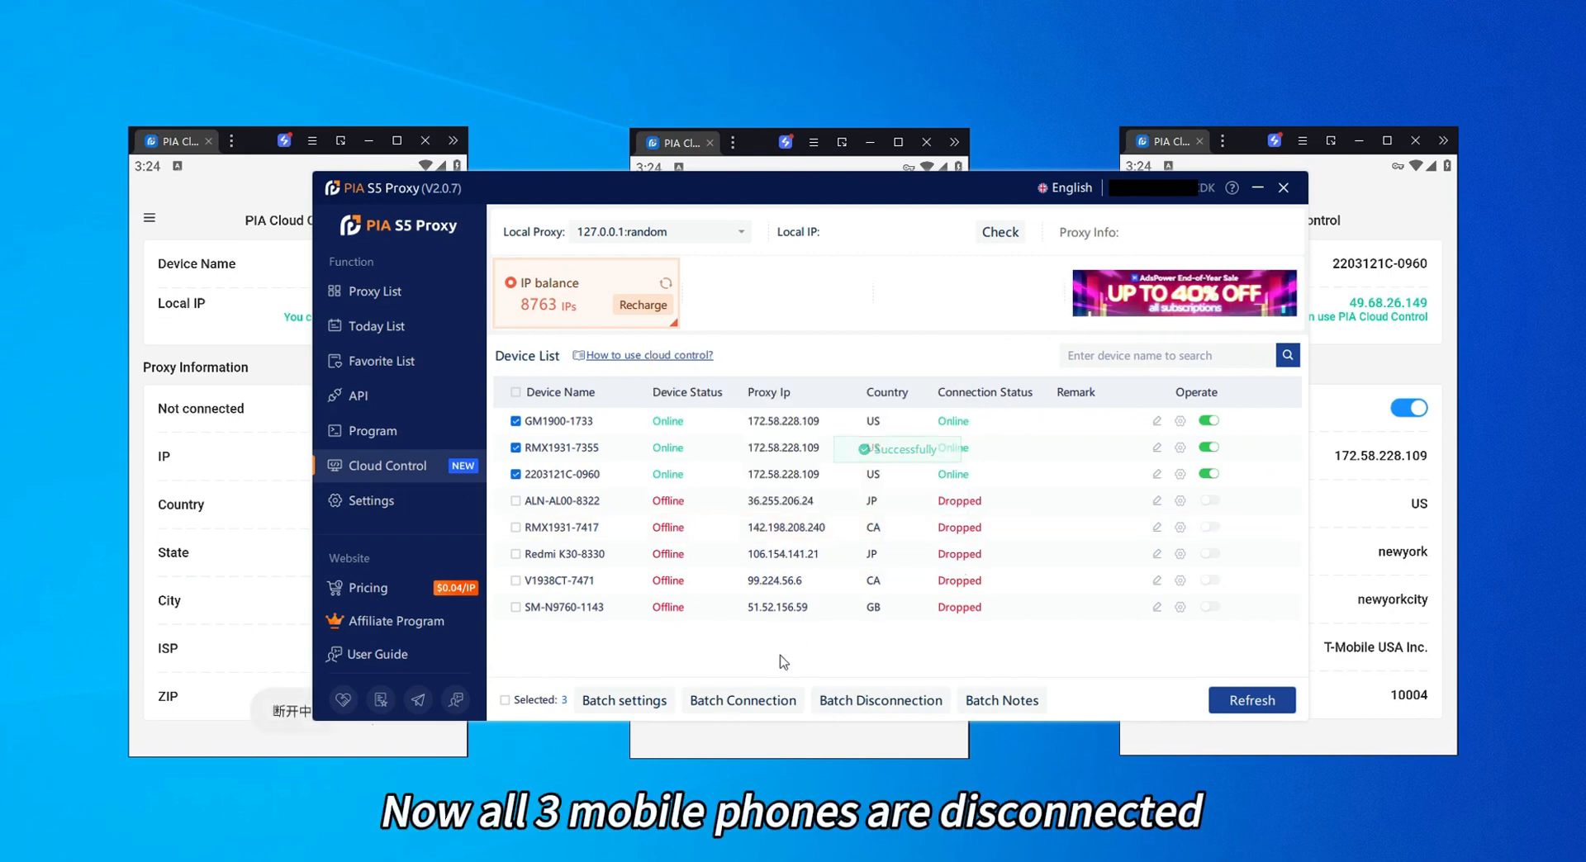
pyautogui.click(879, 701)
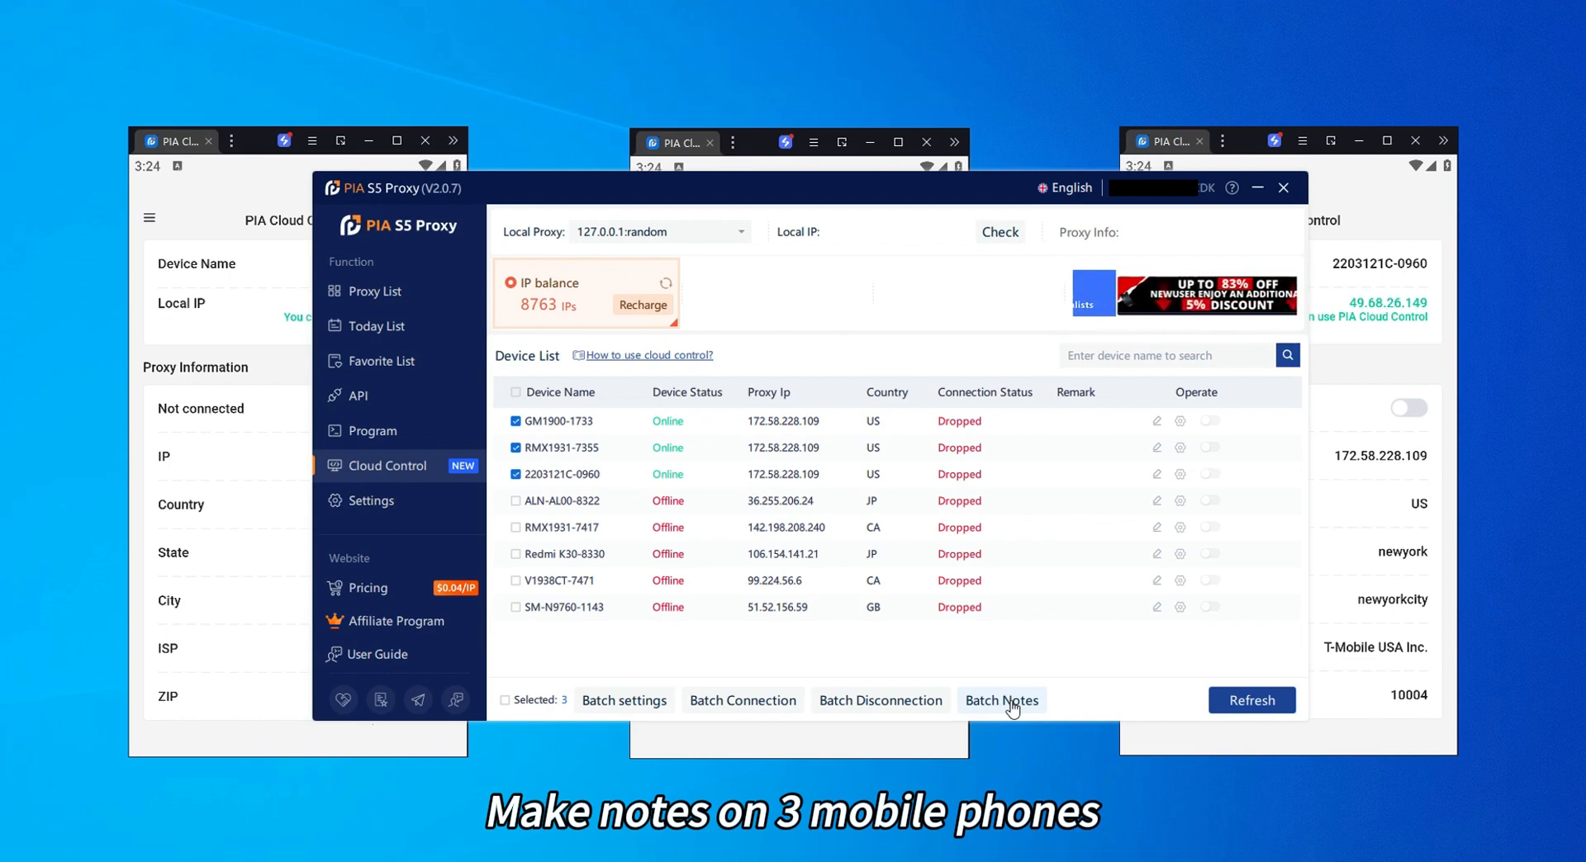
# - Add the batch remark 'good' to all three selected phones
pyautogui.click(1001, 699)
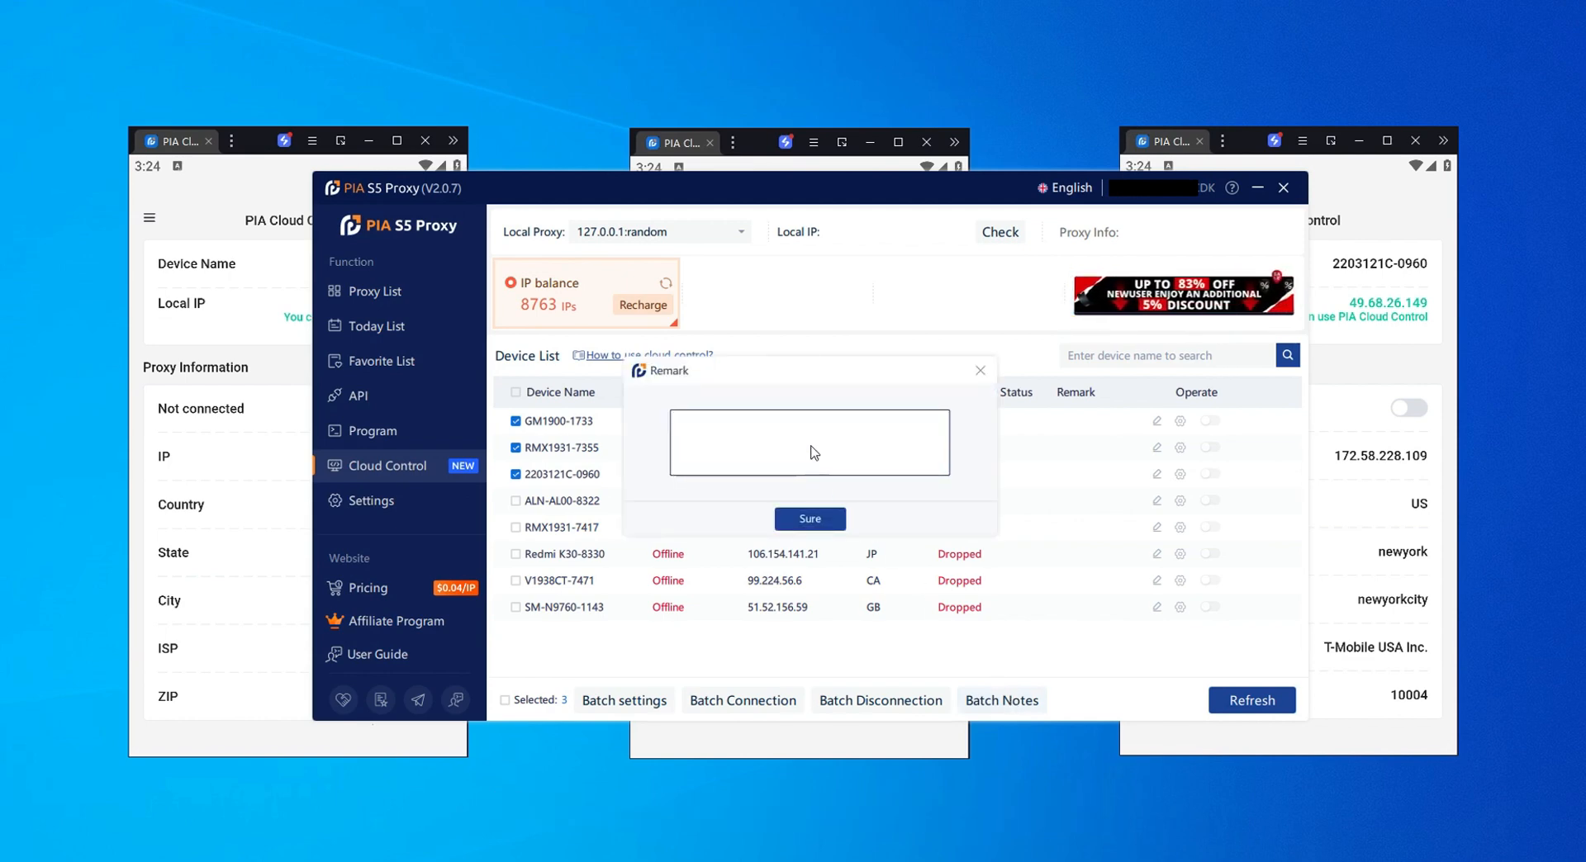
pyautogui.write('good')
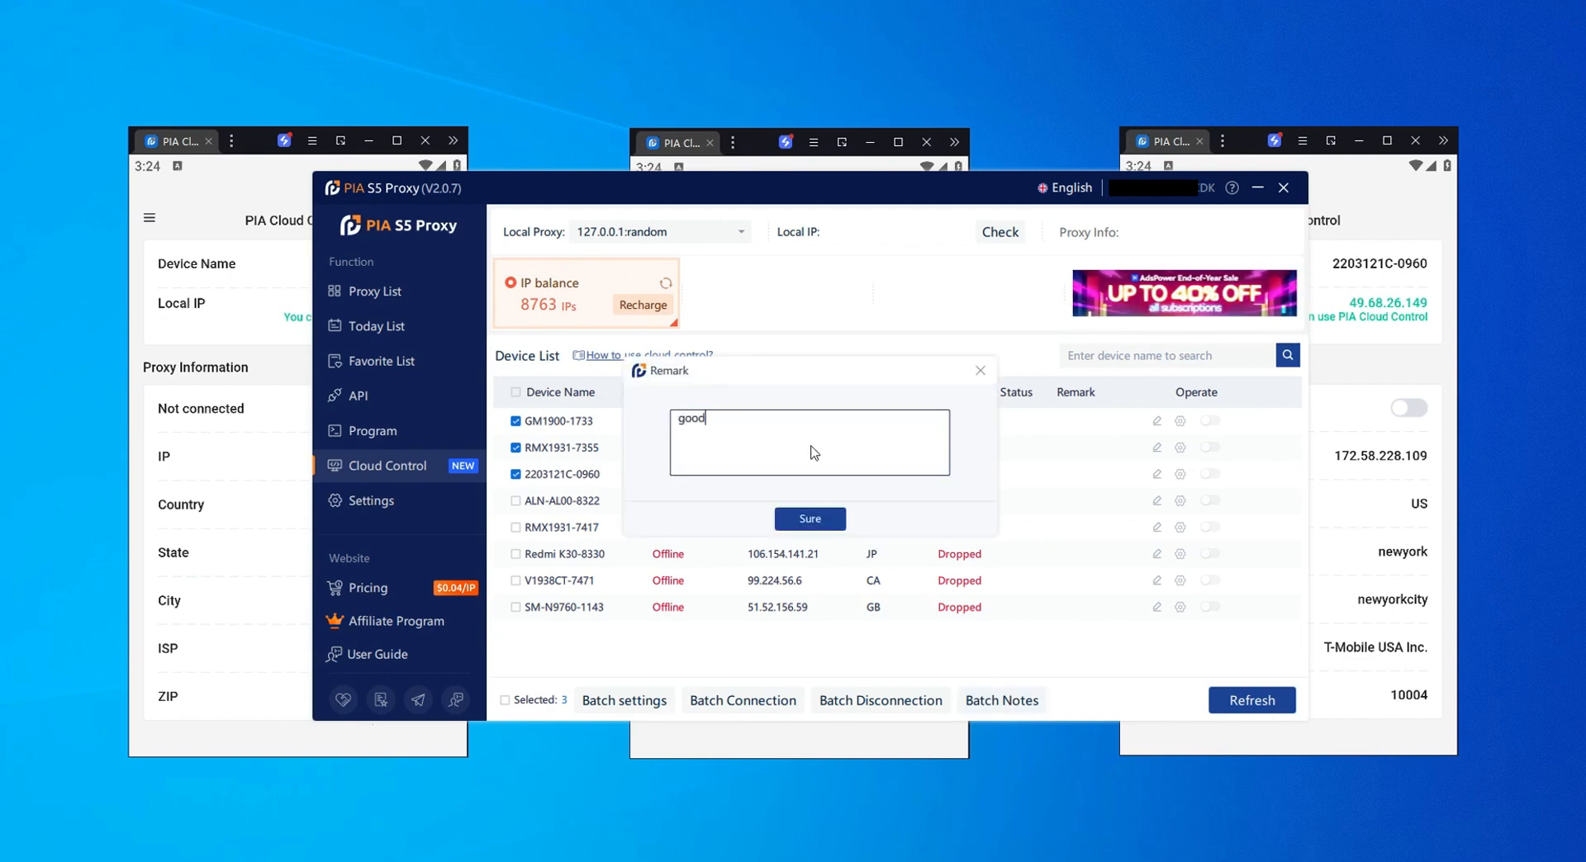
pyautogui.click(809, 519)
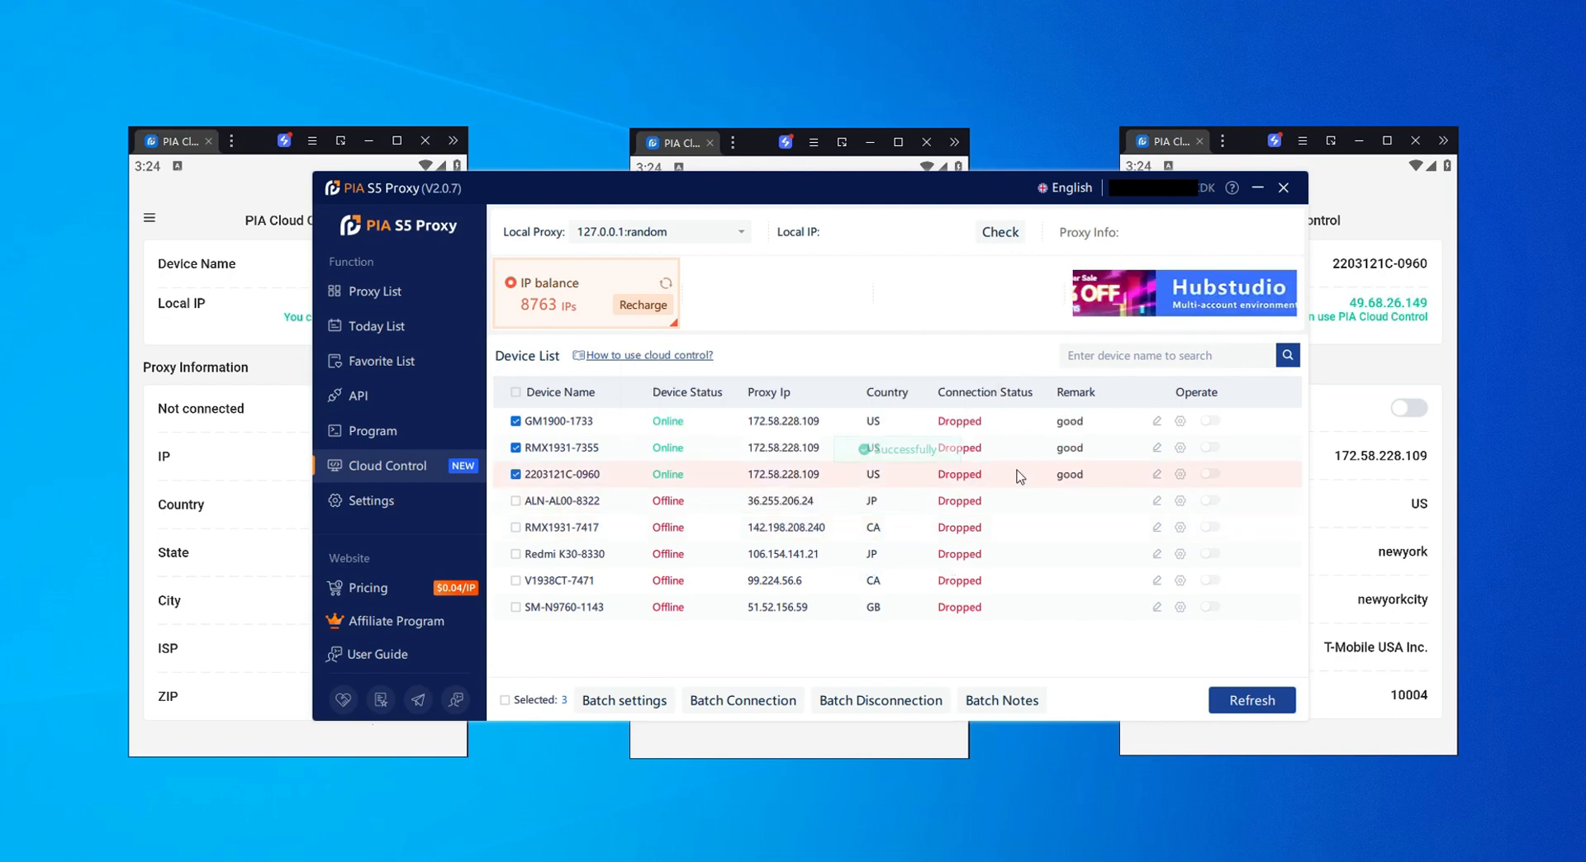